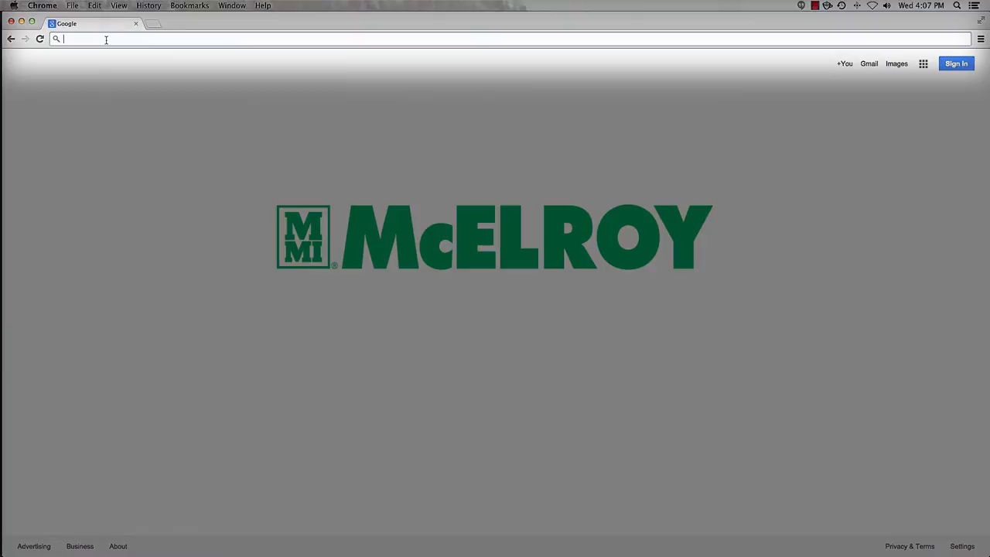
- Navigate to vault.mcelroy.com and choose Sign Up to reach the new-account registration form
text(vault.mc)
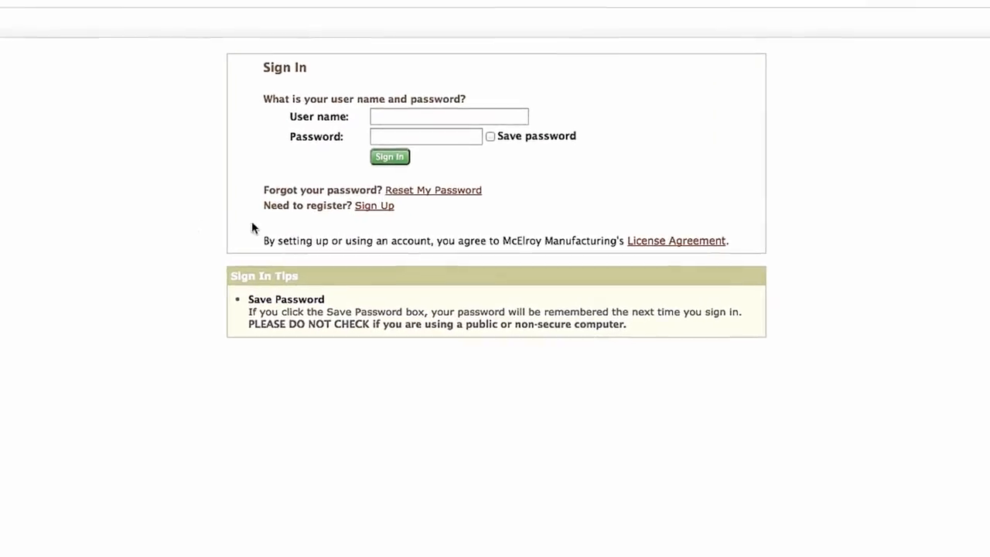
click(374, 204)
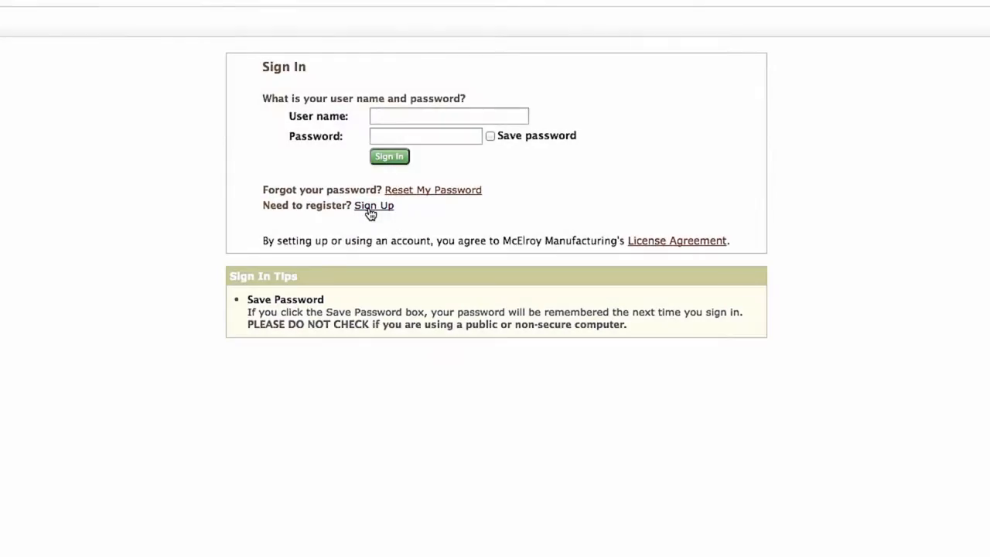
click(374, 204)
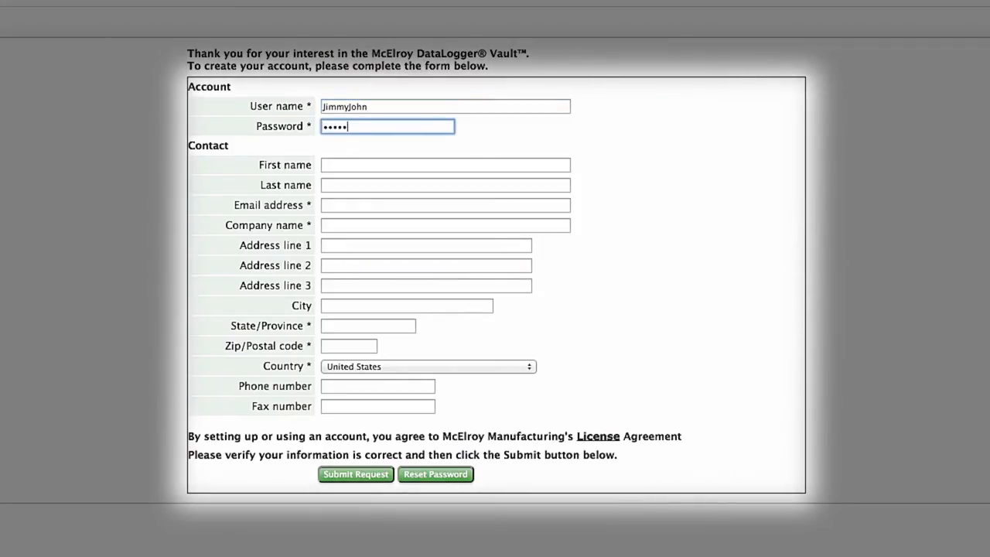
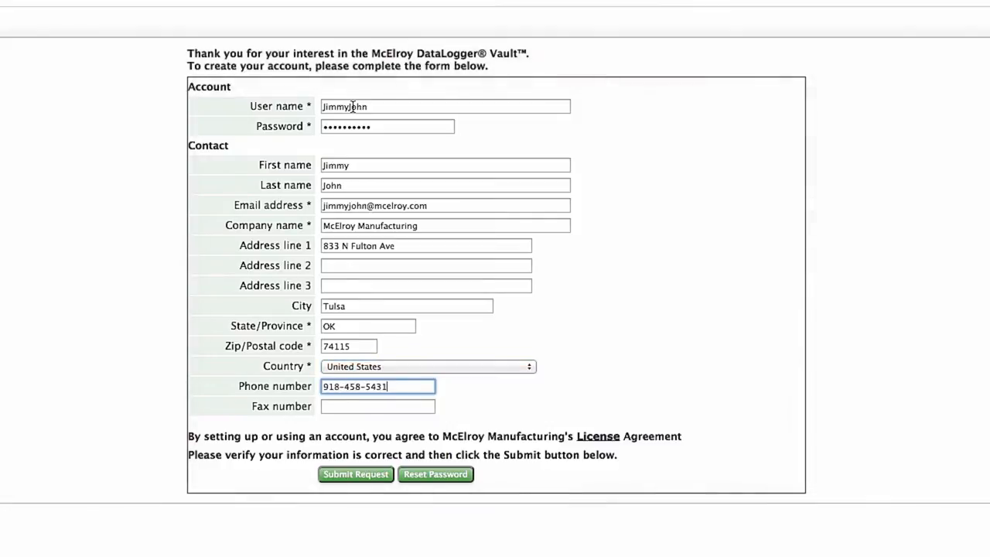
- Submit the account request, then continue and log in to the empty Joint Reports home screen
click(356, 473)
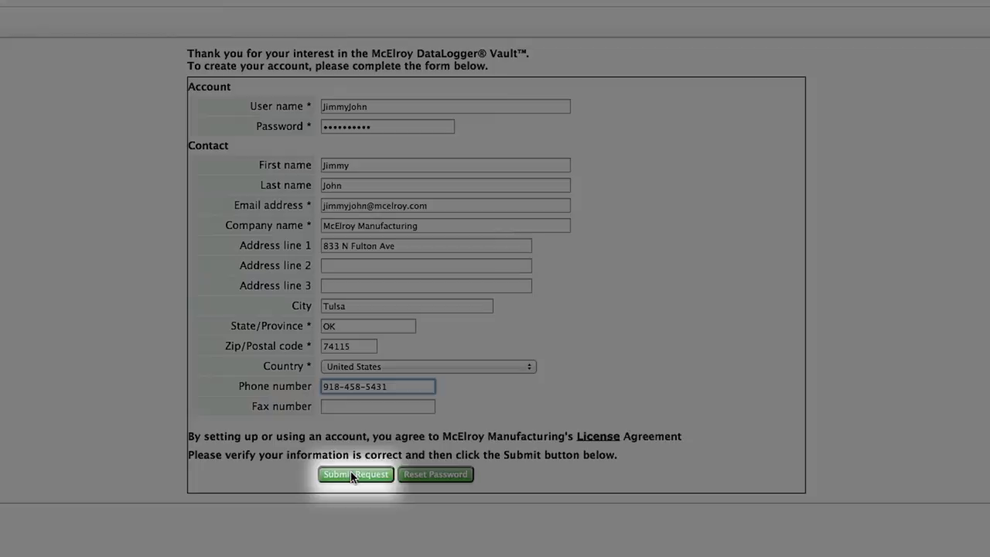
click(355, 473)
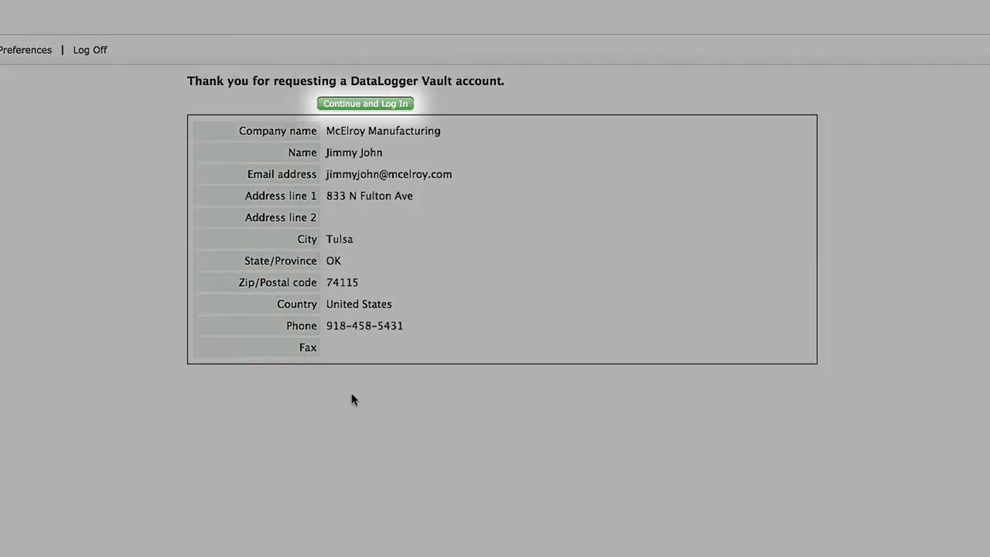
click(365, 102)
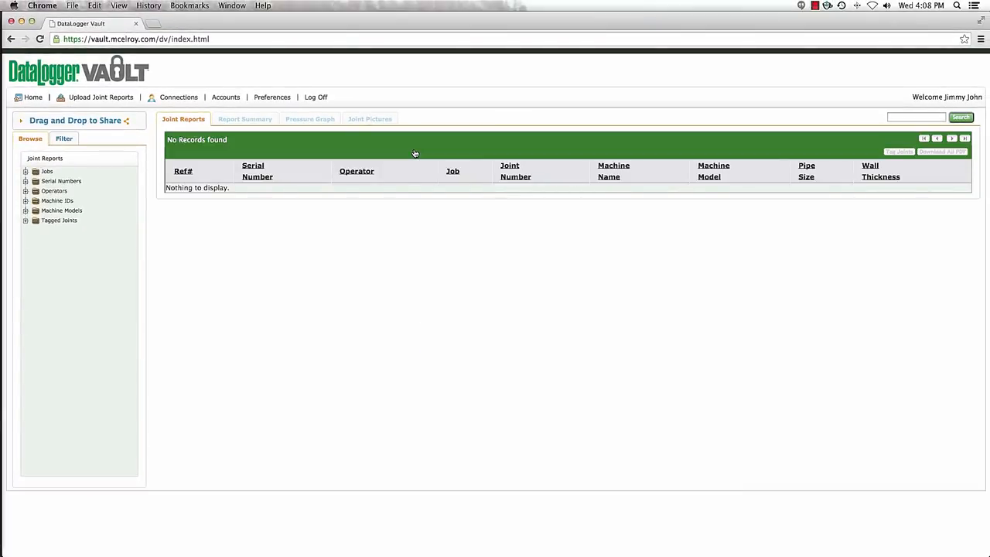